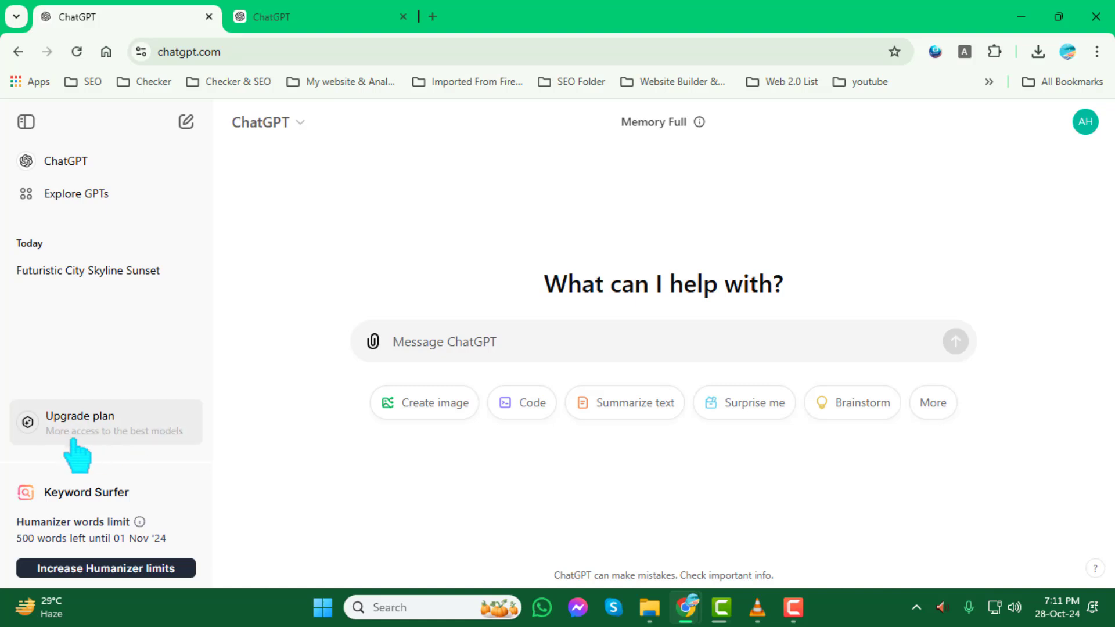
mouse_move(115, 446)
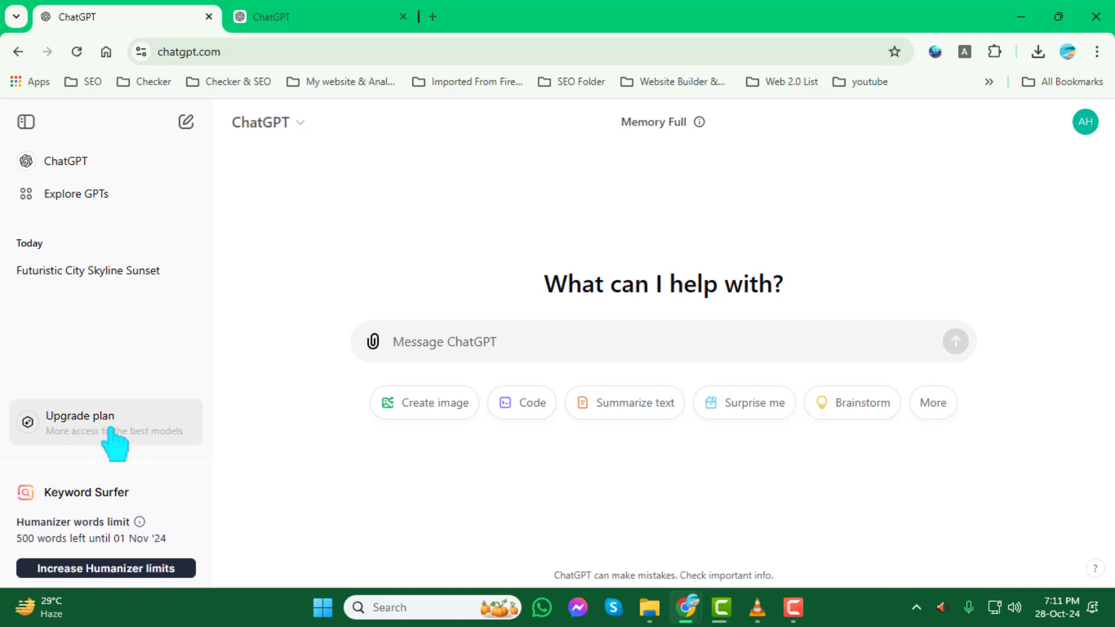
mouse_move(85, 456)
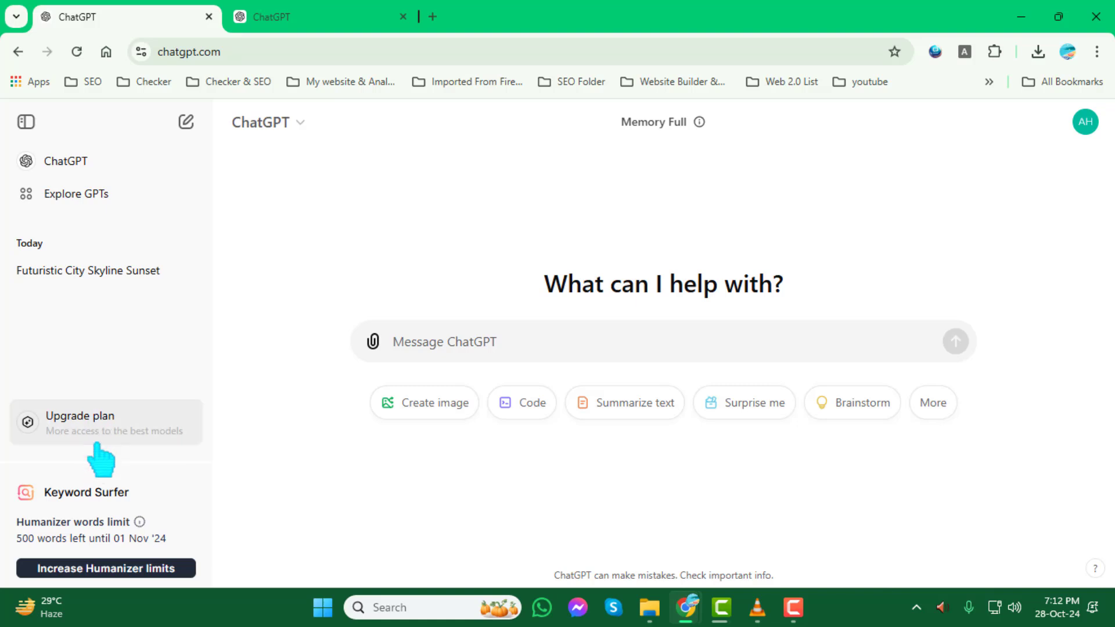
Step: Bring up the 'Upgrade your plan' page comparing Free with the $20/month Plus plan
click(79, 422)
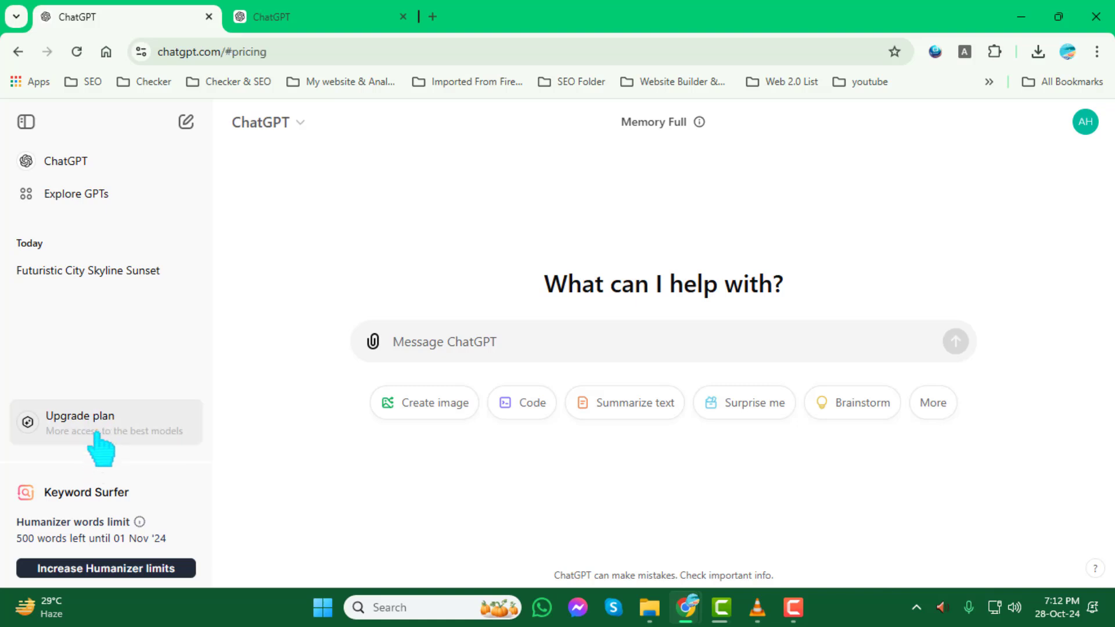
click(80, 423)
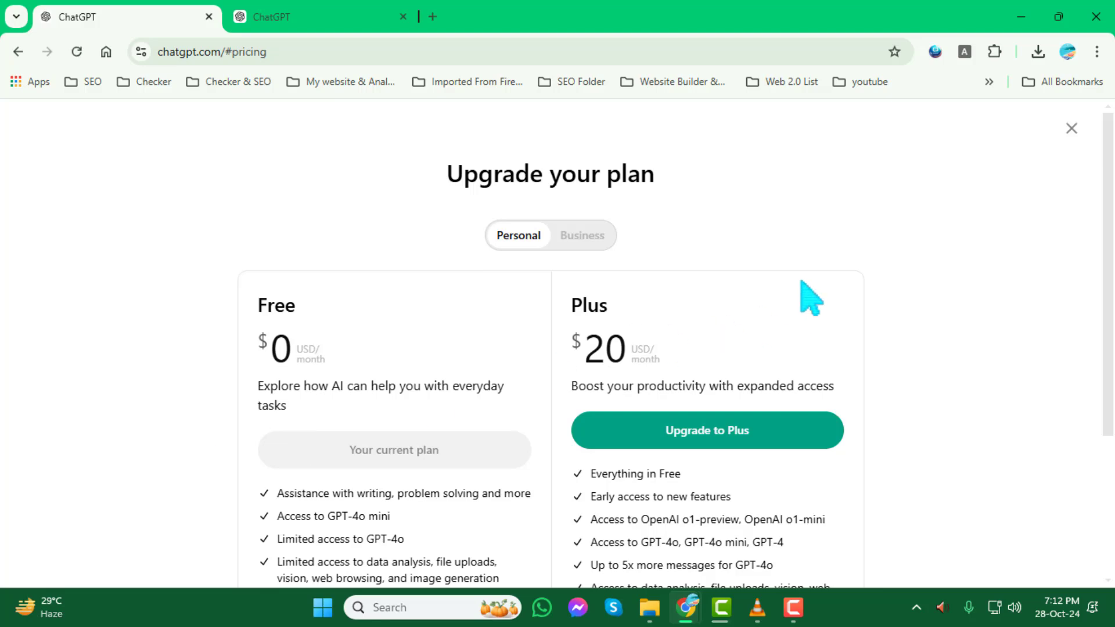
mouse_move(539, 316)
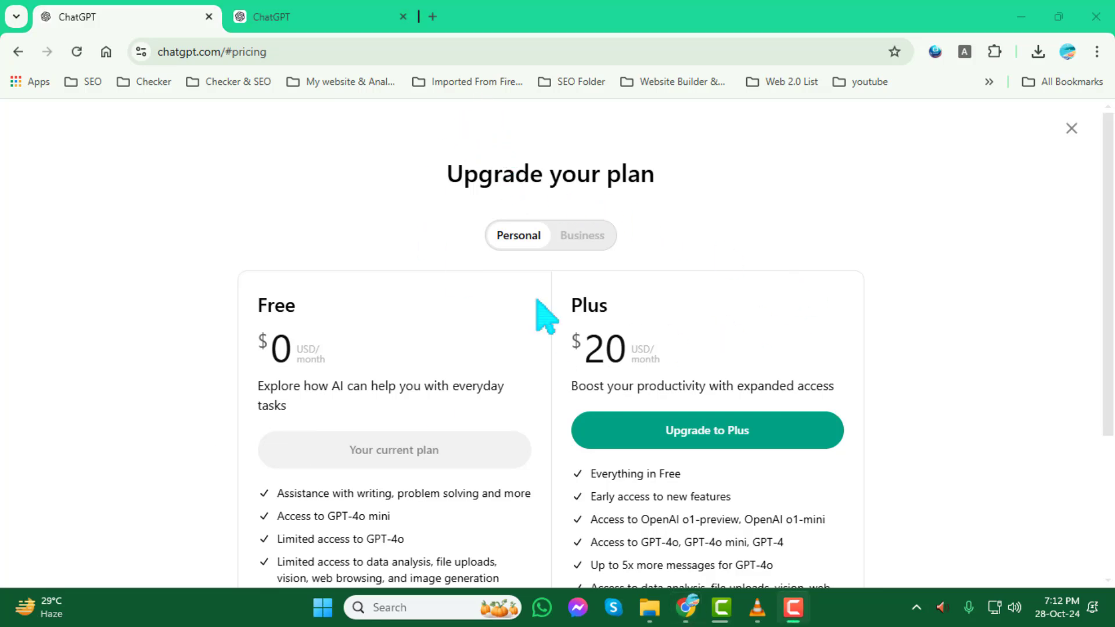
mouse_move(429, 390)
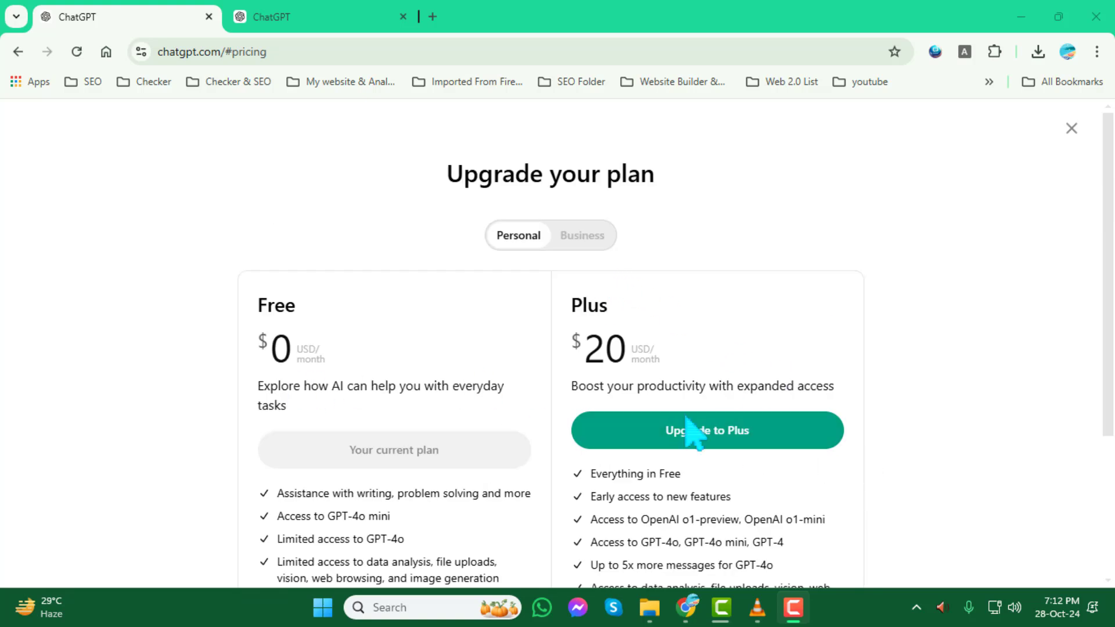
mouse_move(572, 250)
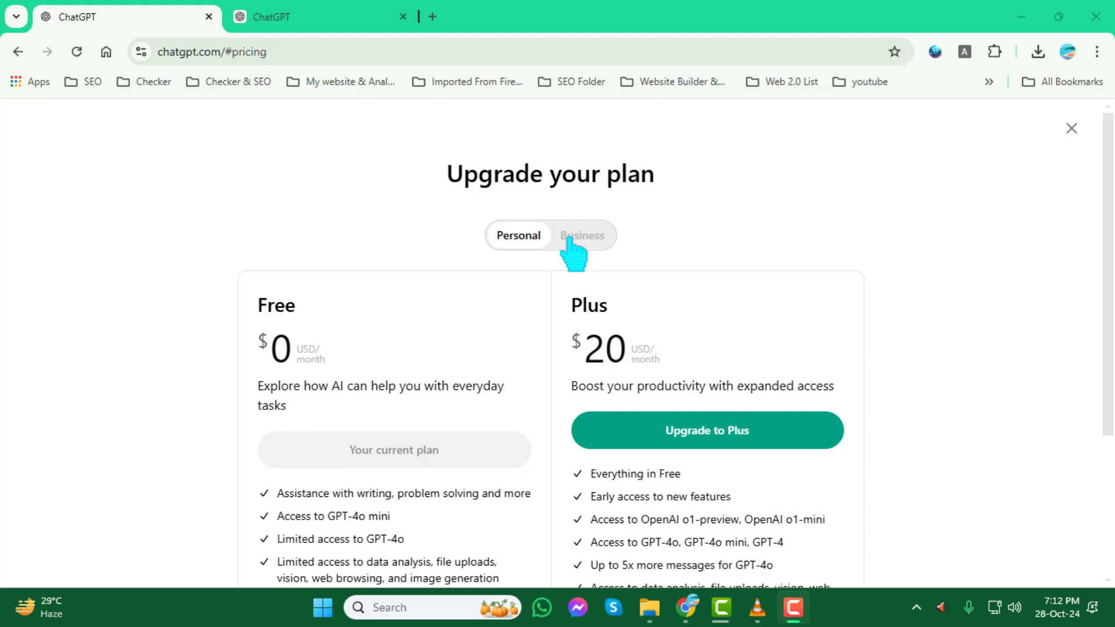
mouse_move(587, 252)
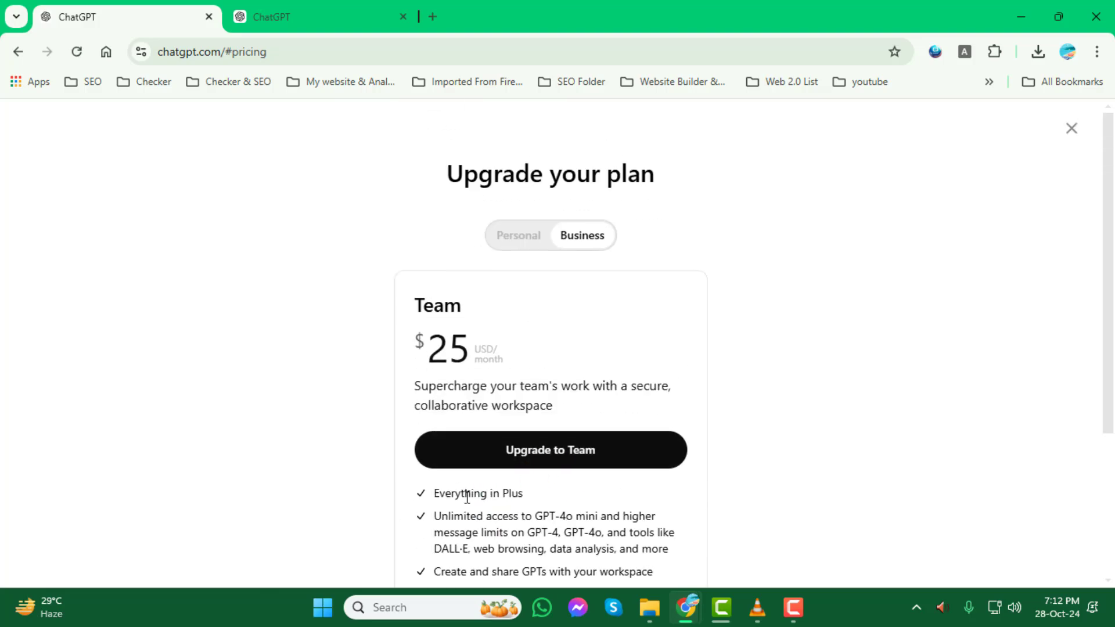
Step: Review the Free and Plus feature lists, then start the Plus upgrade checkout
scroll(down, 3)
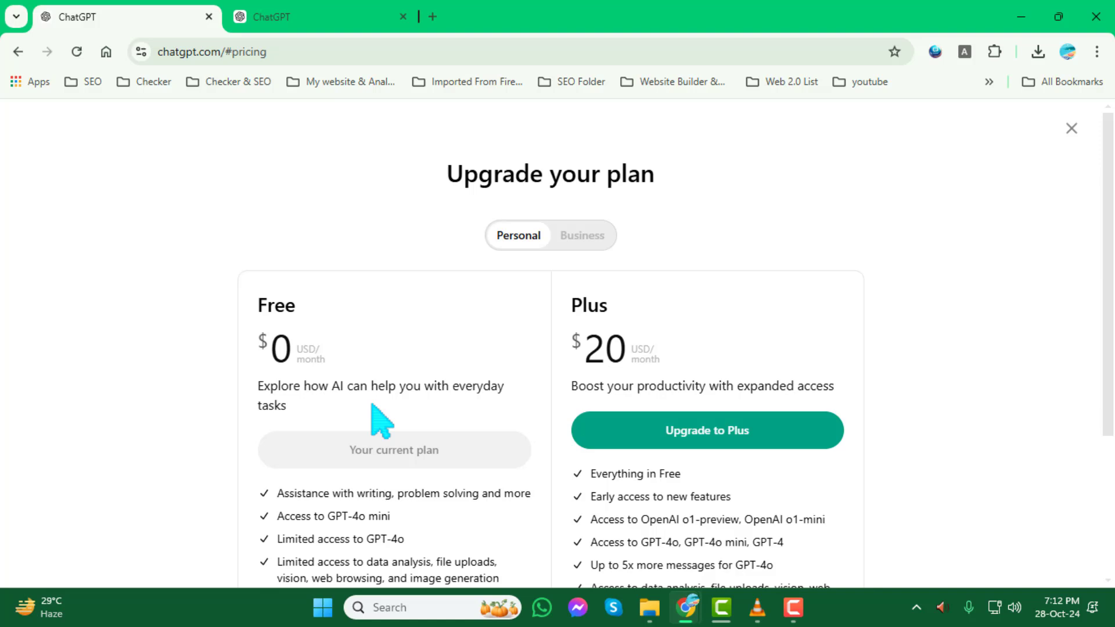
scroll(down, 3)
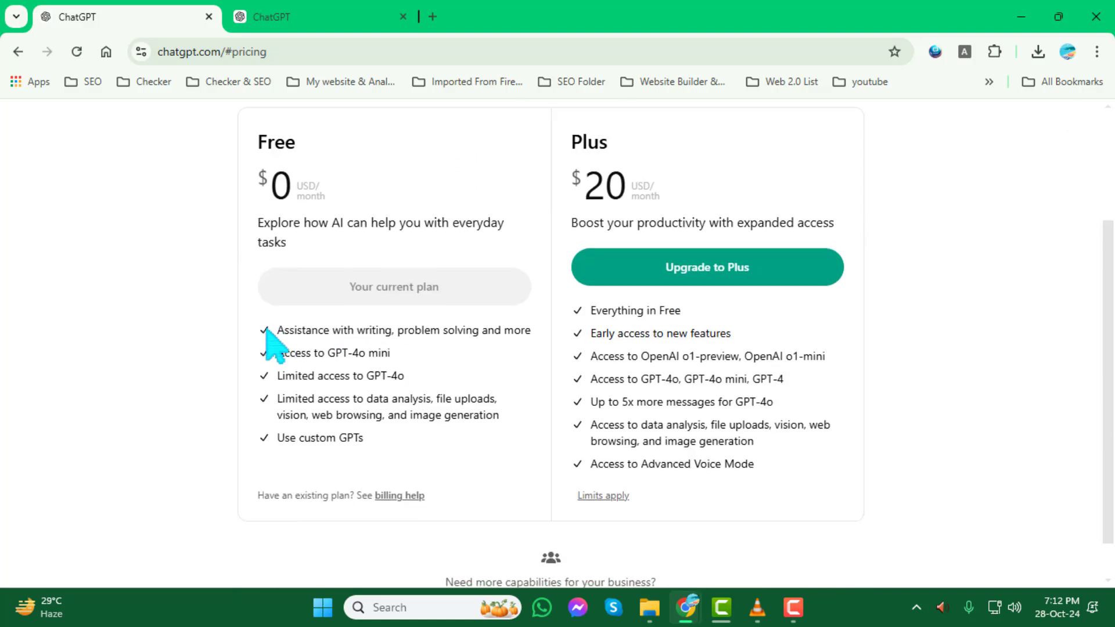
mouse_move(603, 332)
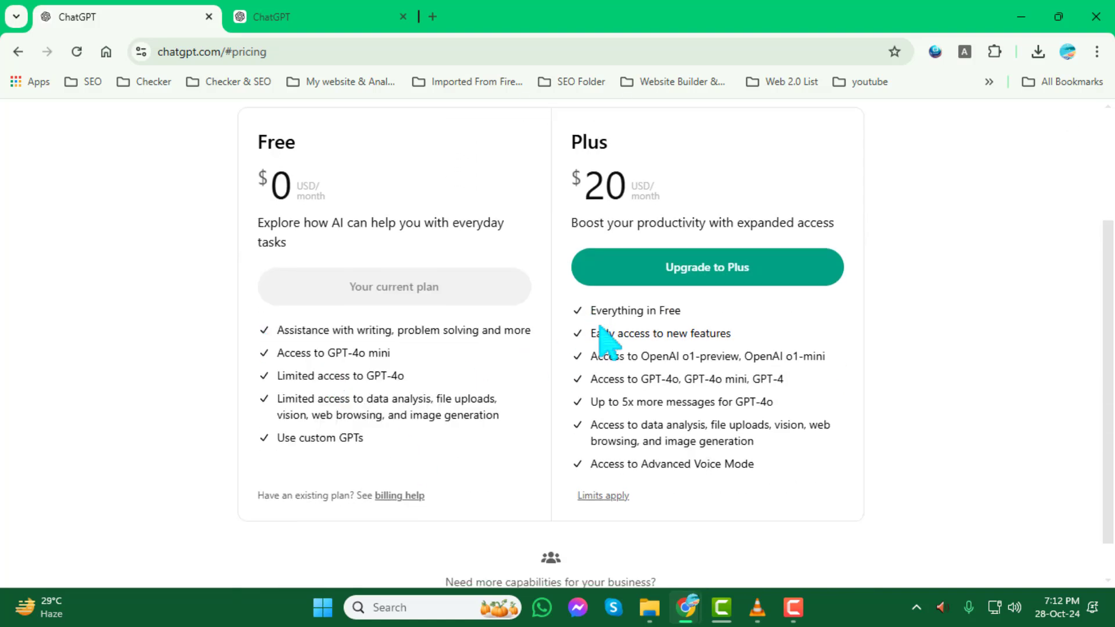
mouse_move(753, 321)
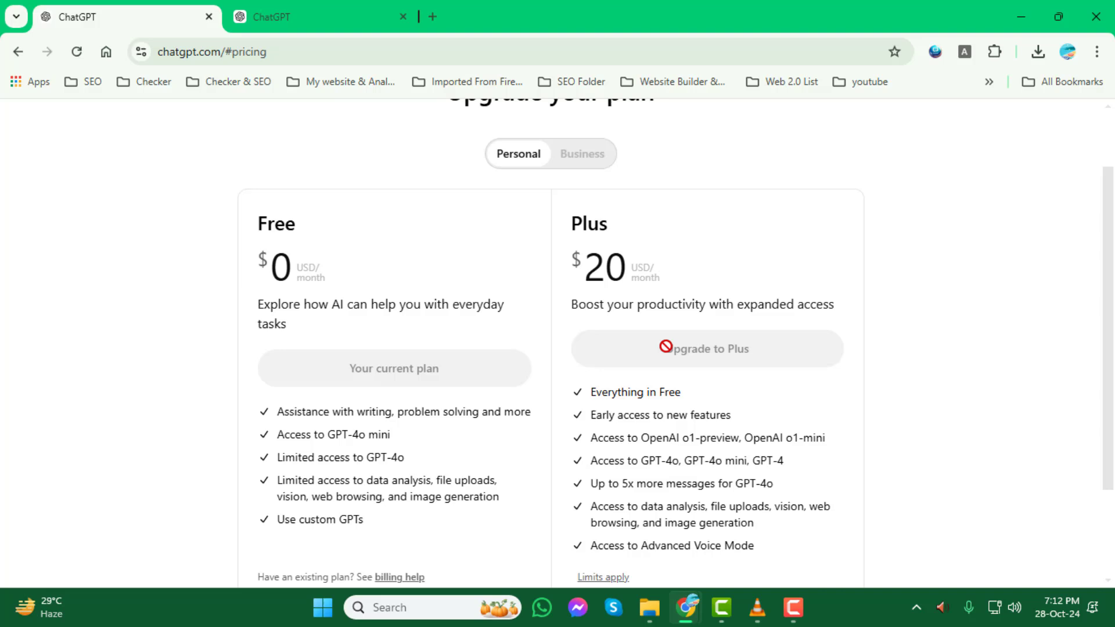
scroll(down, 3)
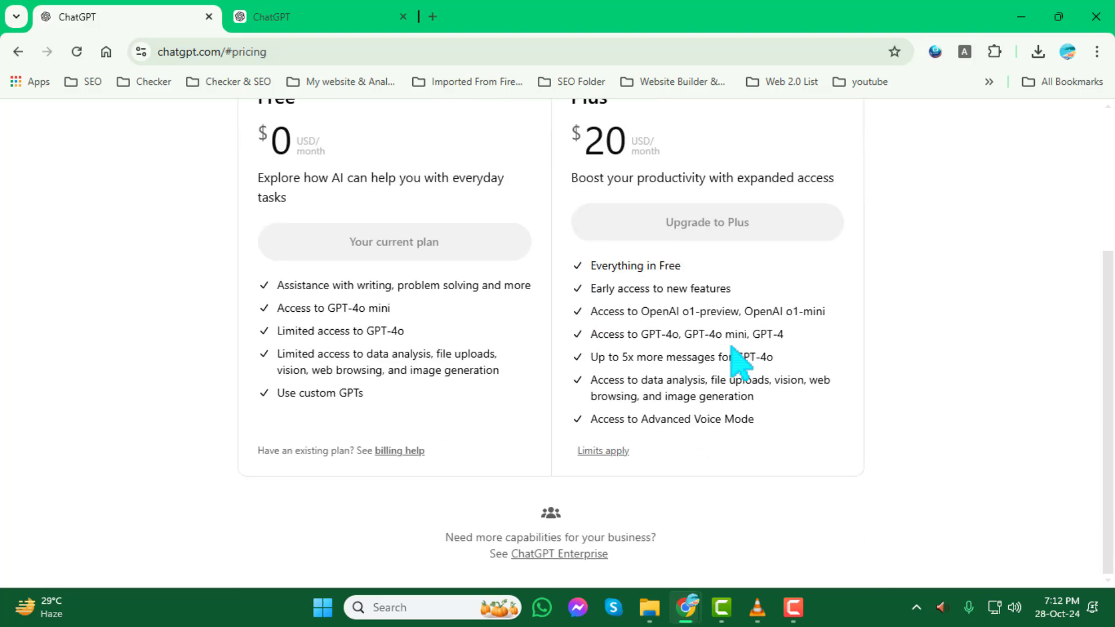
click(708, 222)
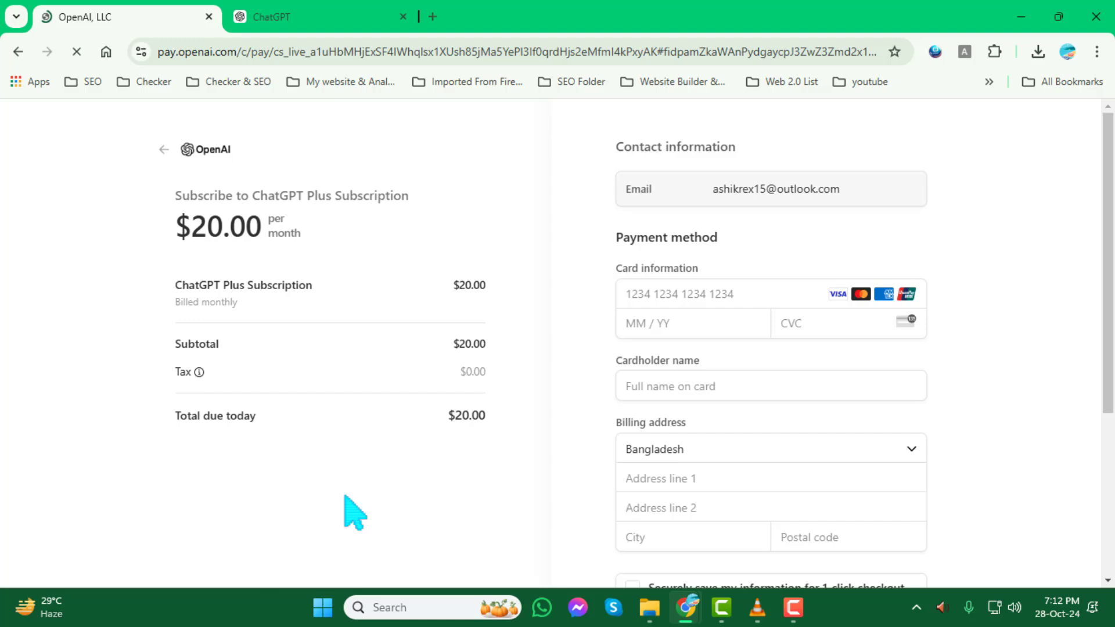
Step: Scroll the $20.00/month Plus checkout to the billing address and Subscribe section
scroll(down, 3)
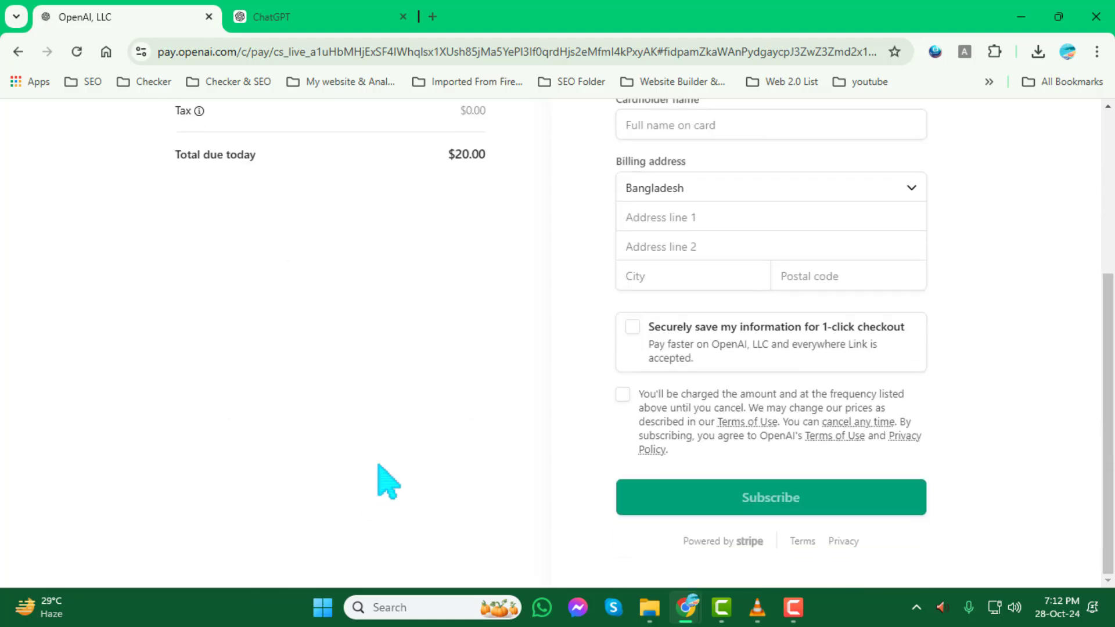